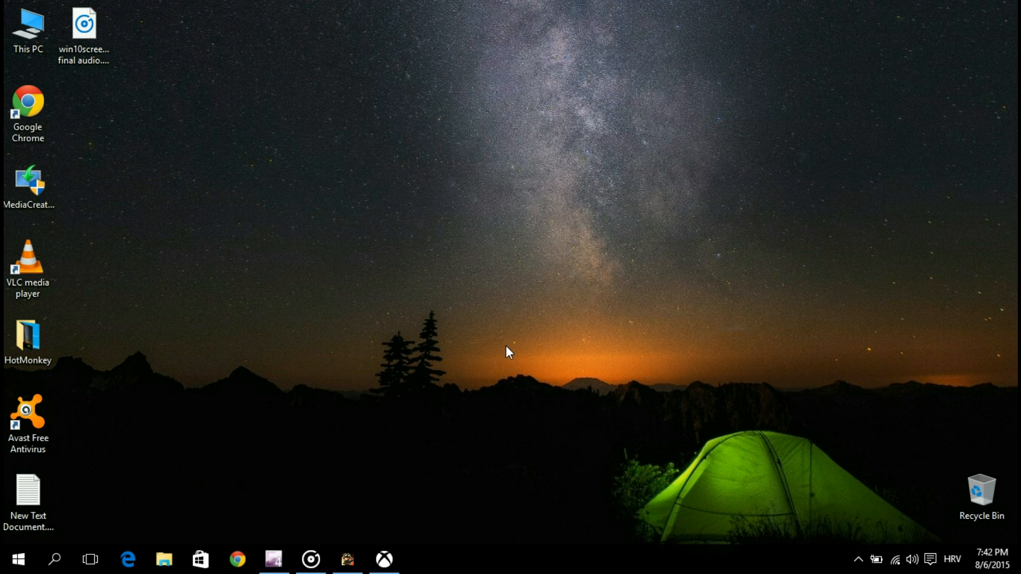
pyautogui.moveTo(499, 354)
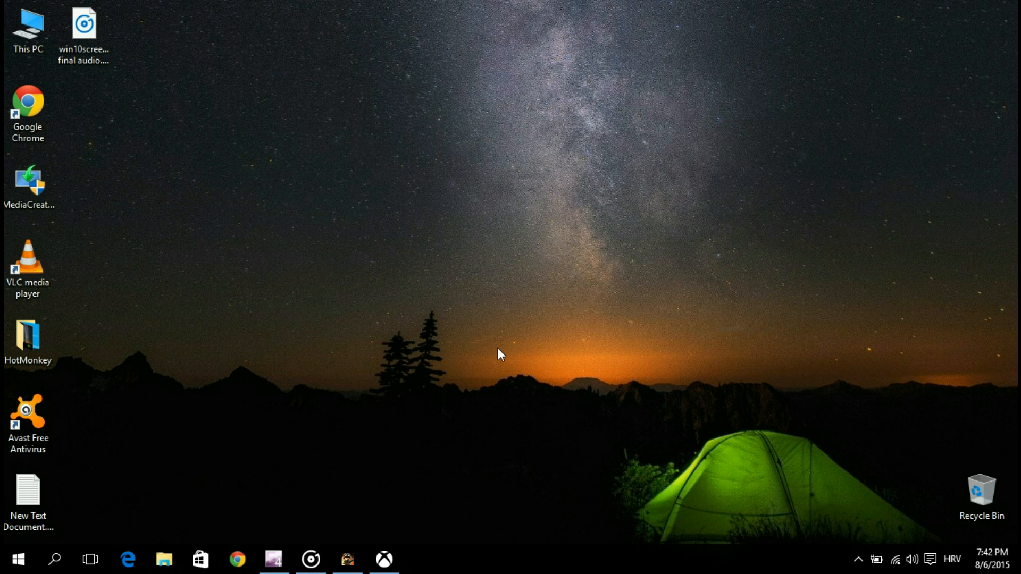
pyautogui.moveTo(417, 512)
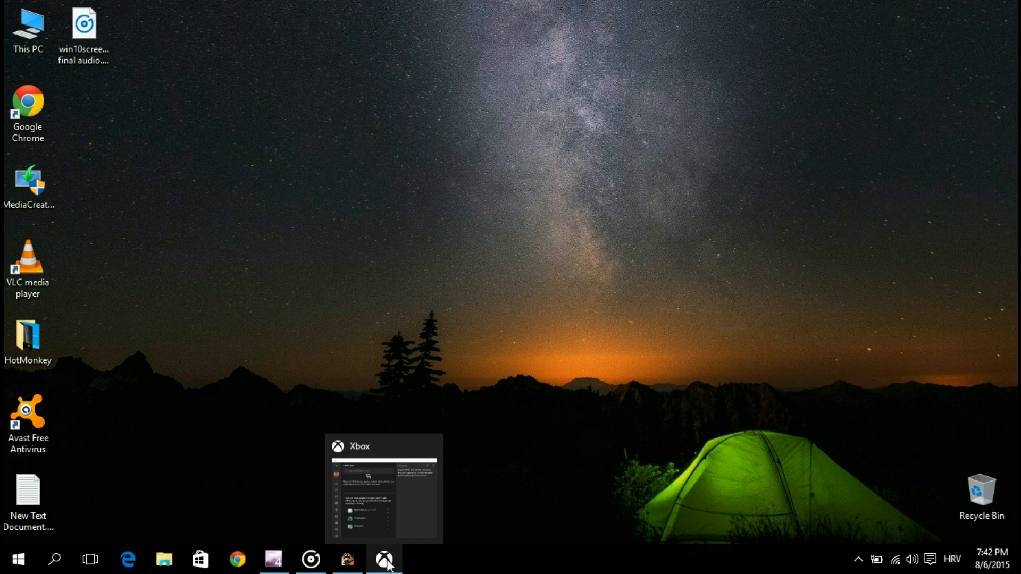
# - Check the Game DVR clips collection in the Xbox app, then close the app
pyautogui.click(384, 559)
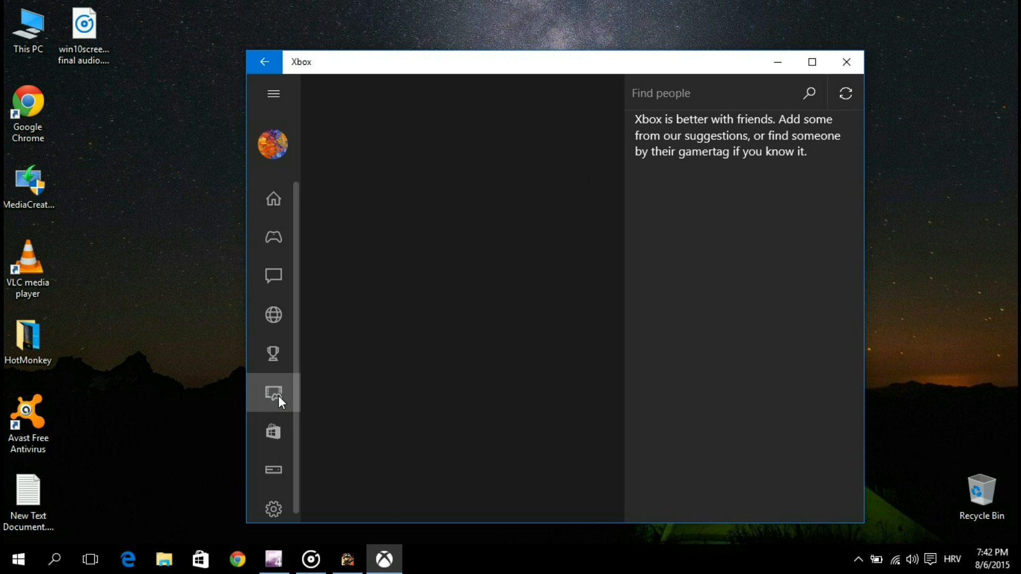
pyautogui.click(274, 392)
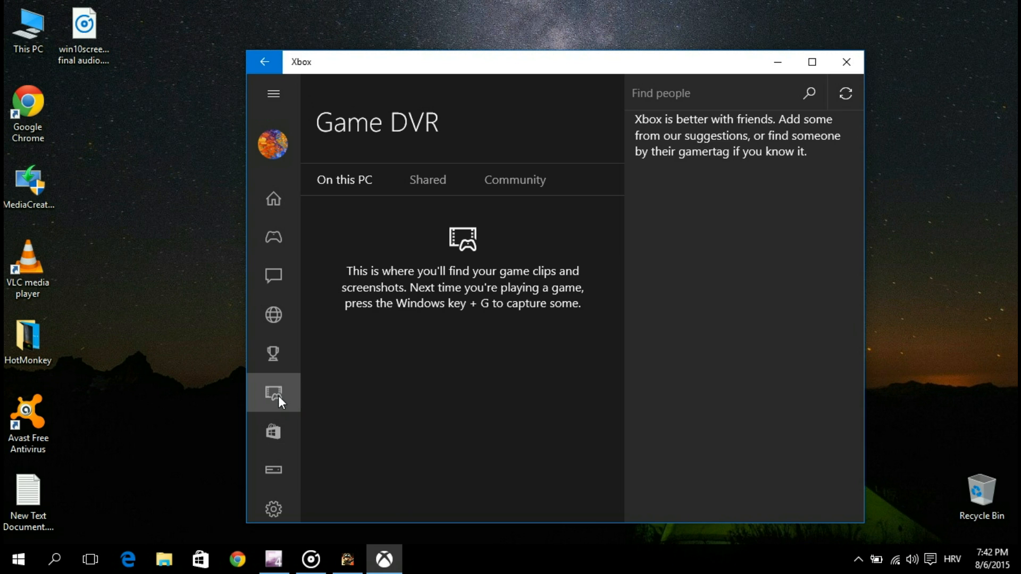
pyautogui.moveTo(718, 147)
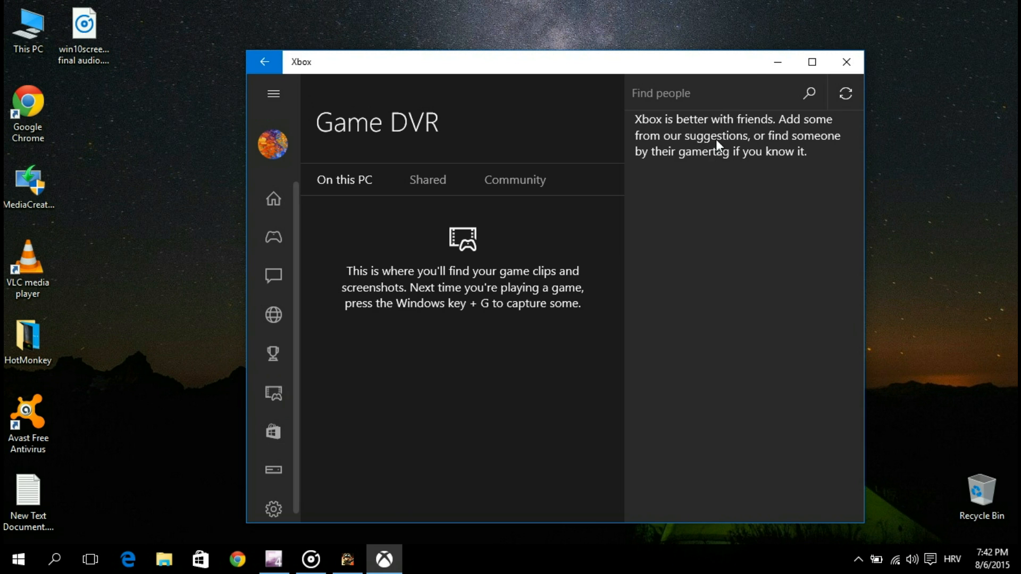
pyautogui.click(777, 61)
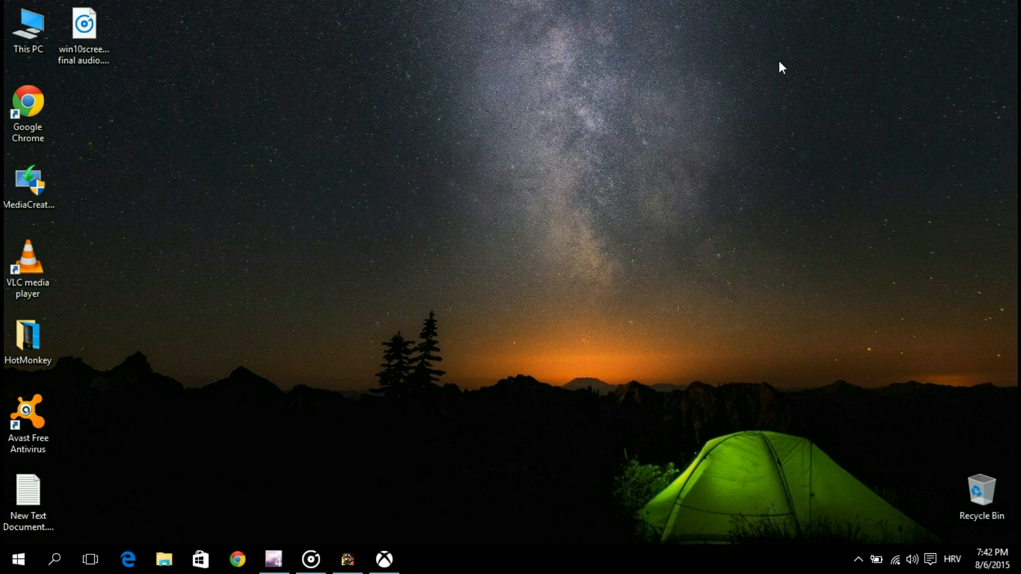
# - Launch Tiny Troopers and start a Campaign mission
pyautogui.click(347, 559)
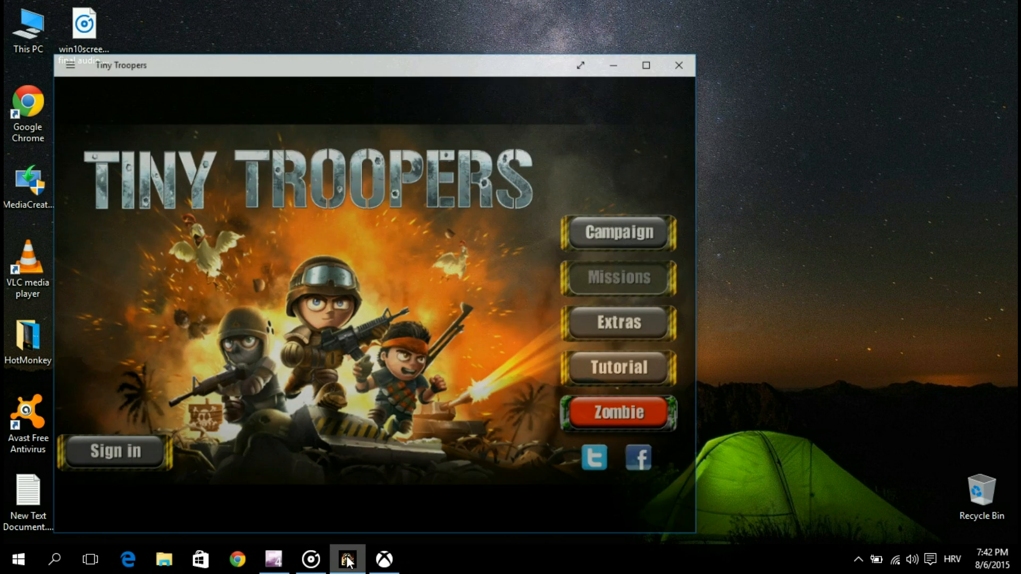
pyautogui.press('win+g')
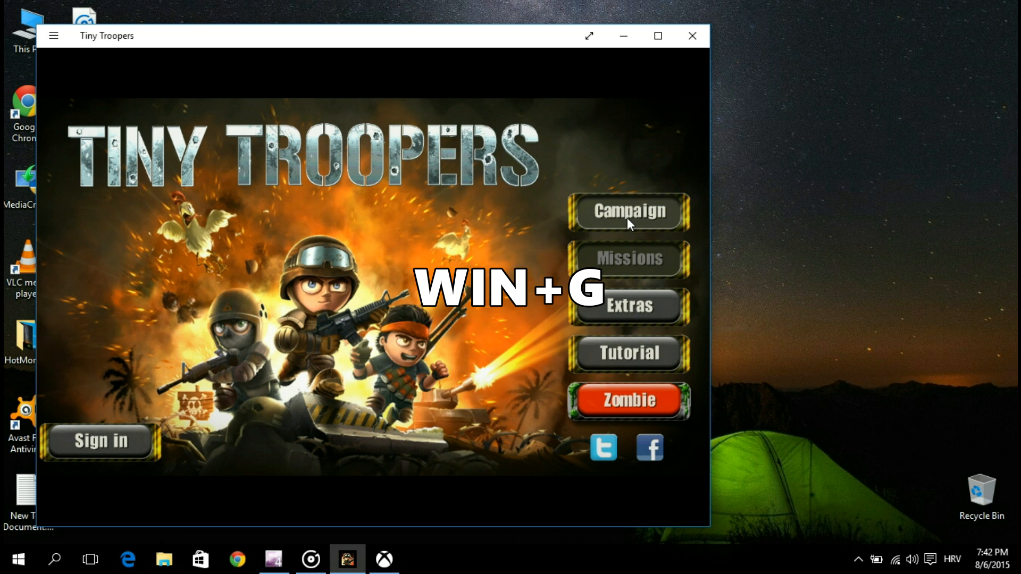
pyautogui.click(628, 211)
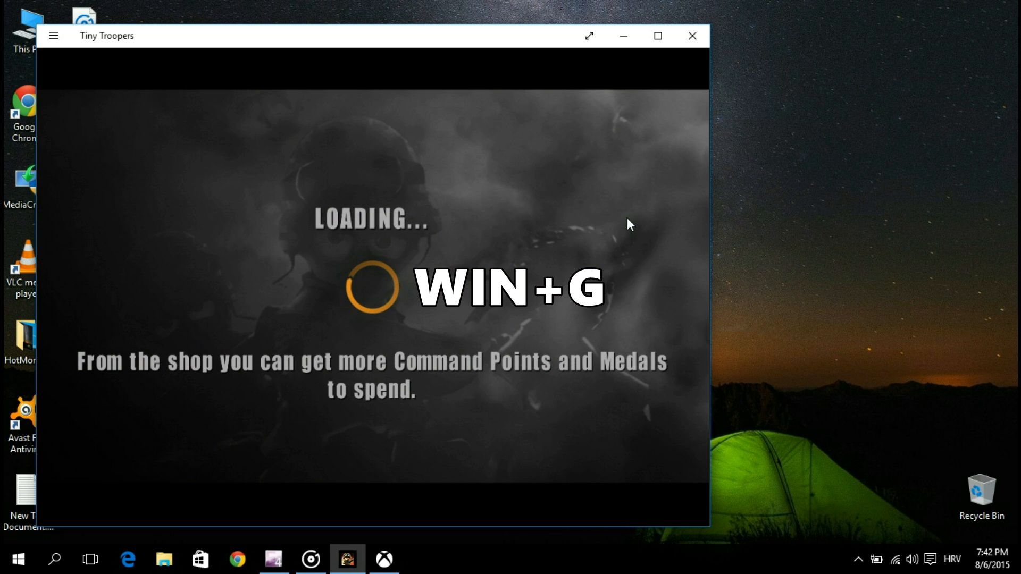
# - Confirm Tiny Troopers is a game in the Game bar, record about 11 seconds, then close the game
pyautogui.press('Win+G')
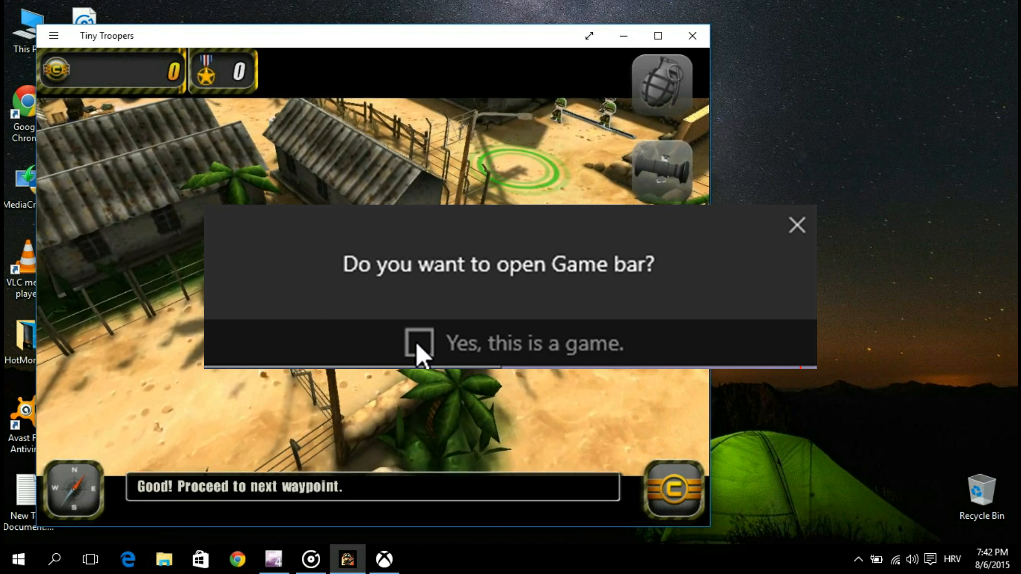
pyautogui.click(419, 344)
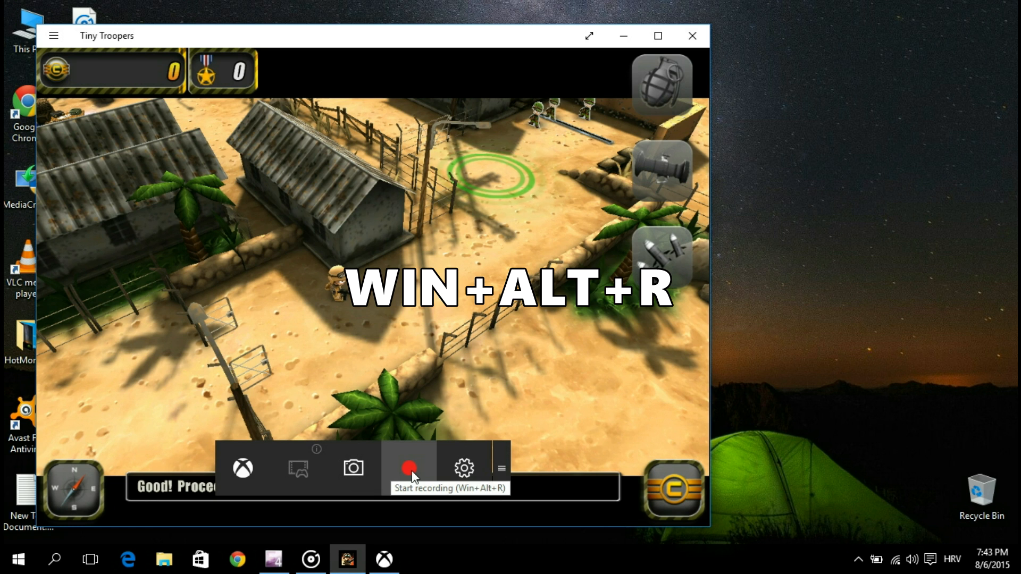
pyautogui.click(410, 468)
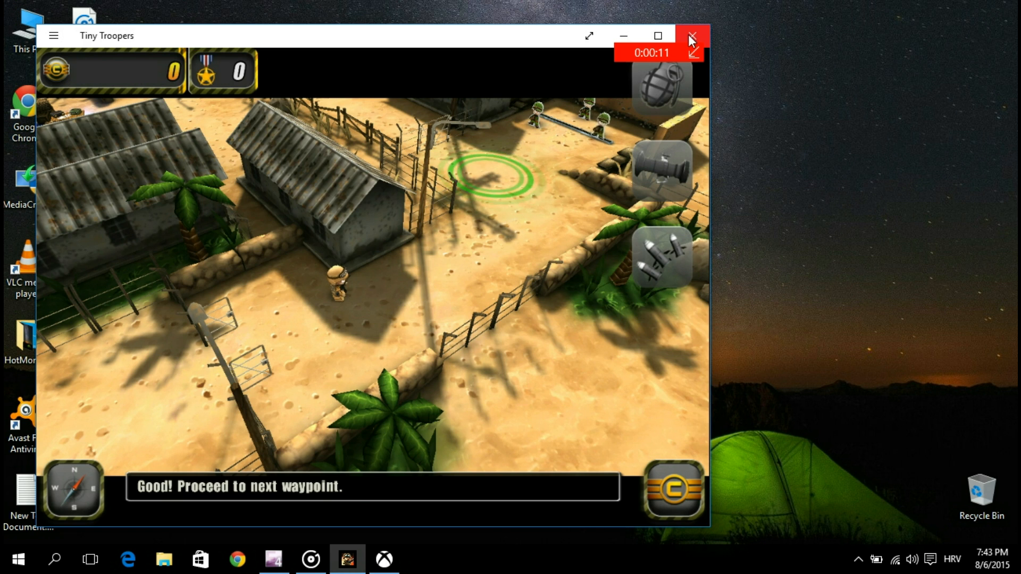
pyautogui.click(693, 35)
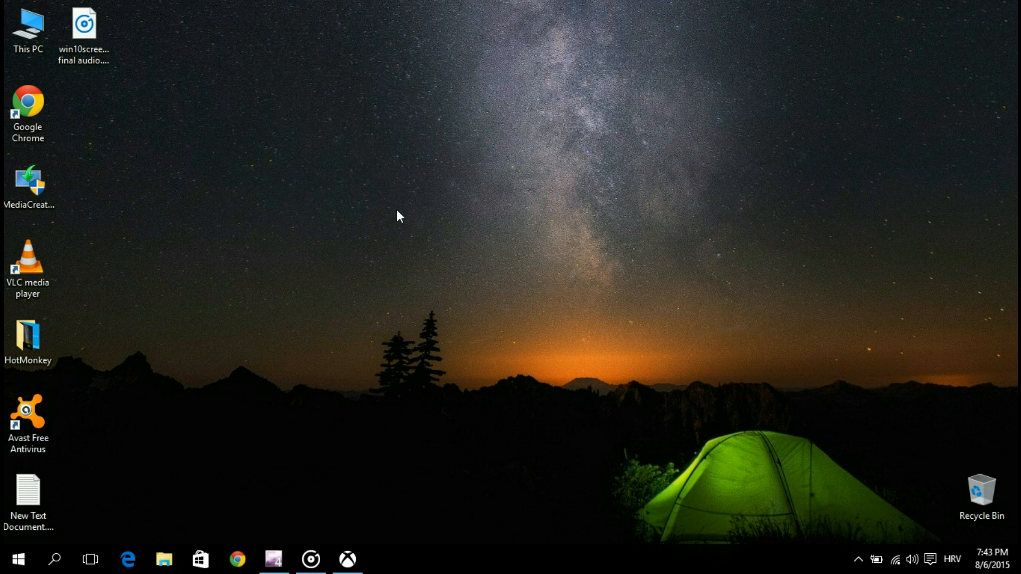
# - Show the recorded Tiny Troopers mp4 in Videos > Captures, then return to the Xbox app
pyautogui.click(19, 559)
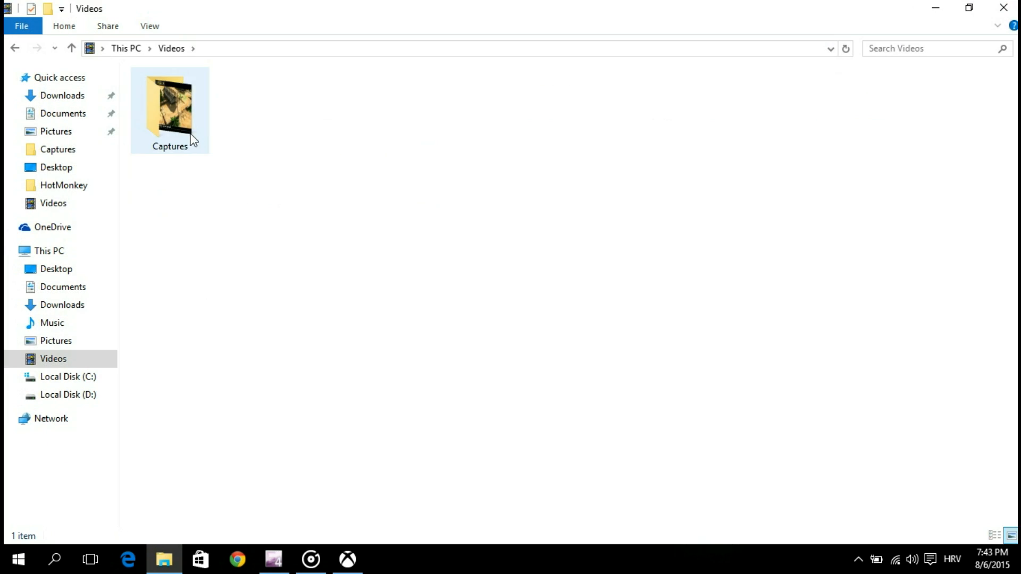
pyautogui.doubleClick(169, 107)
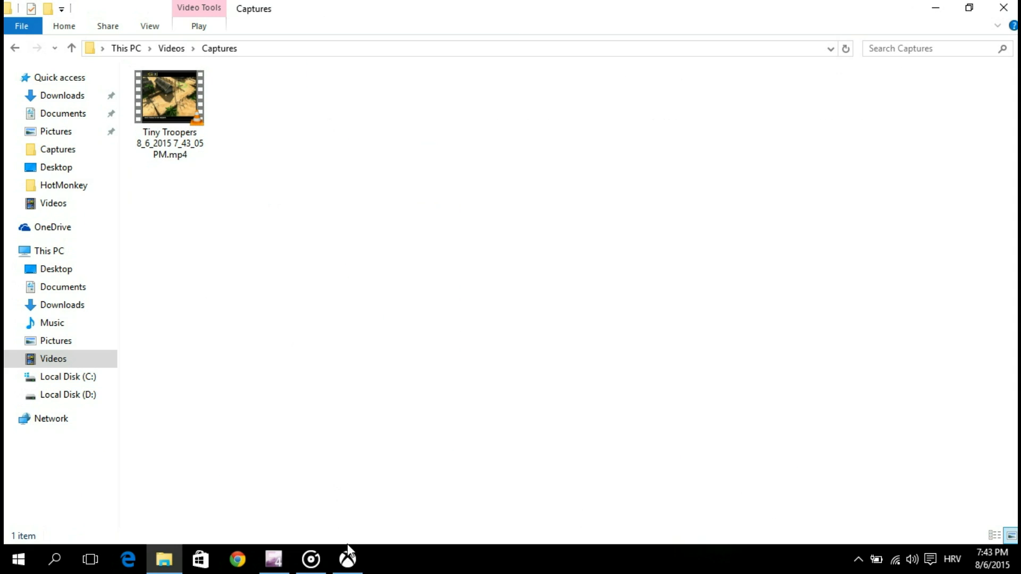
pyautogui.click(347, 559)
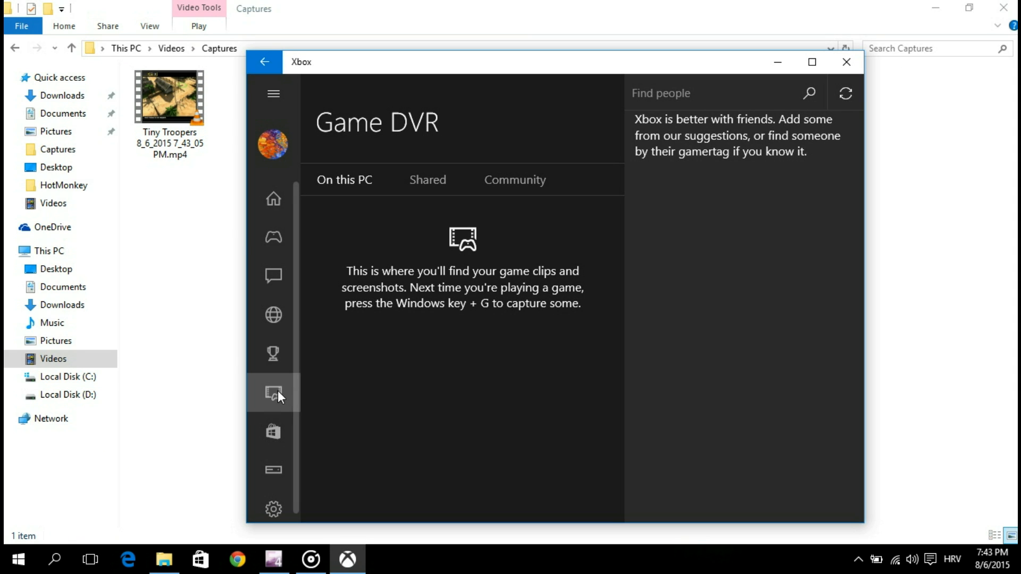
# - Reload the Game DVR clips list so the new 9-second Tiny Troopers clip appears
pyautogui.click(273, 393)
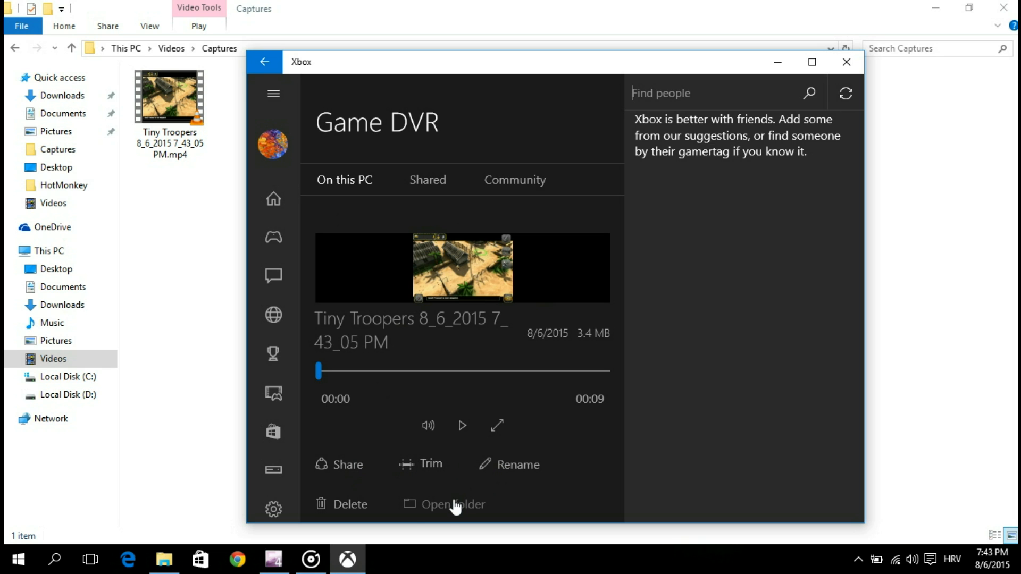
pyautogui.moveTo(362, 508)
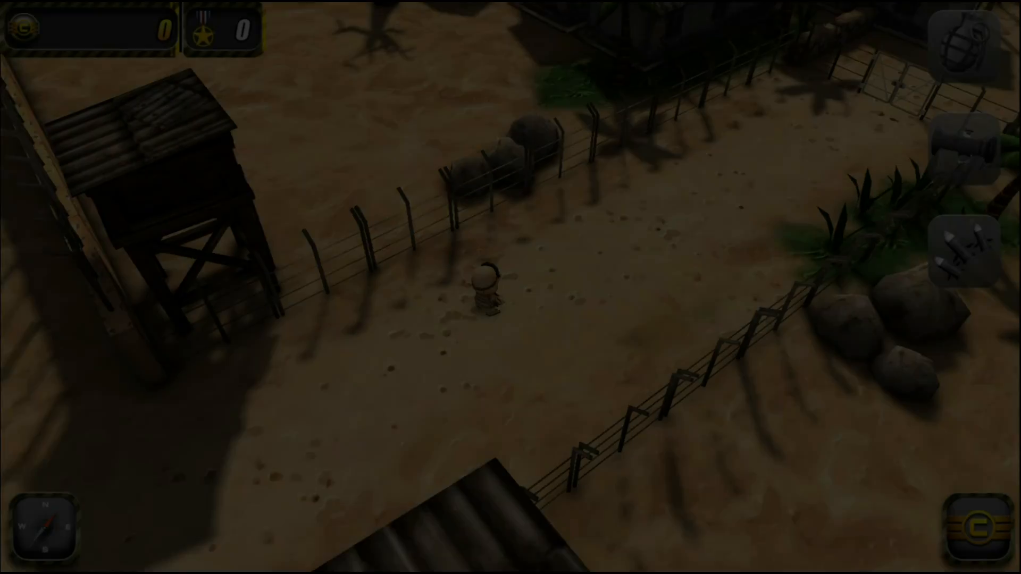
# - Fire at the training targets until every one is destroyed
pyautogui.click(758, 160)
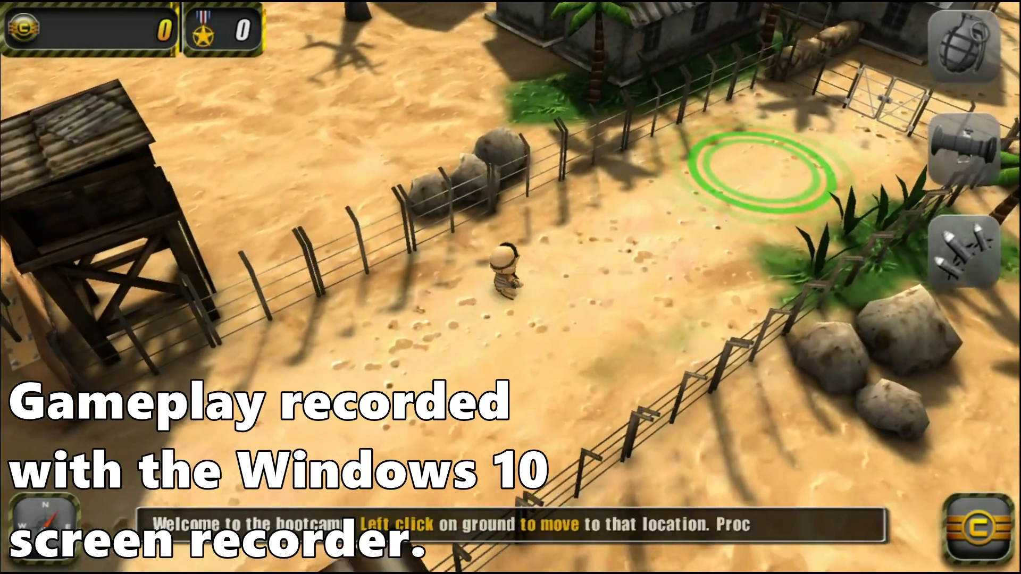
pyautogui.click(749, 172)
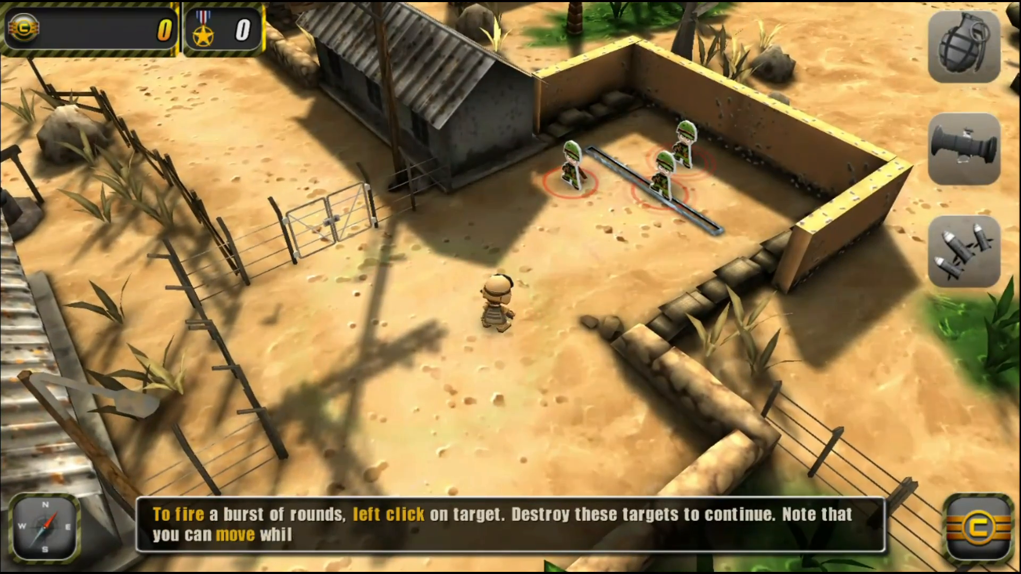
pyautogui.click(567, 163)
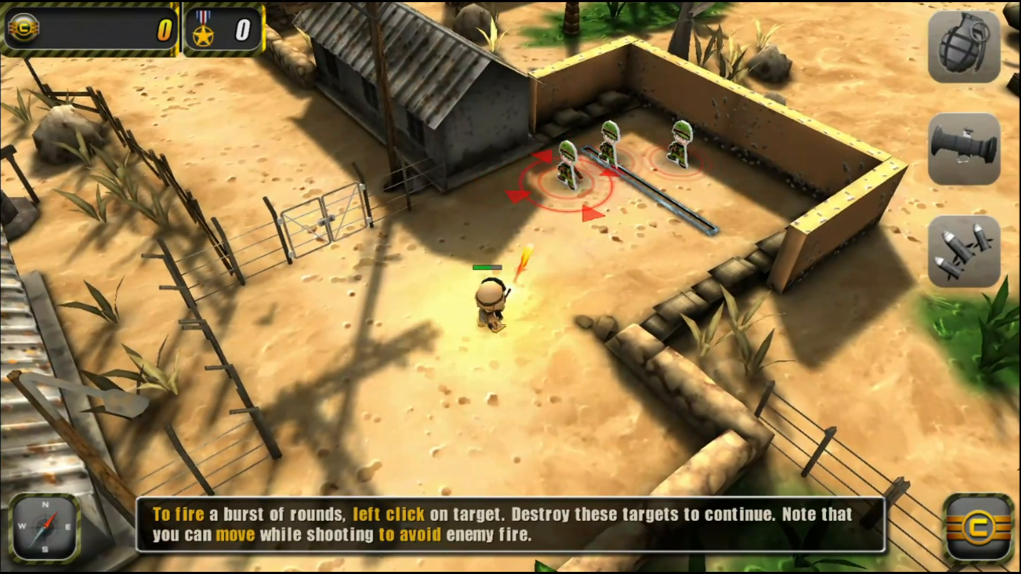
pyautogui.click(564, 165)
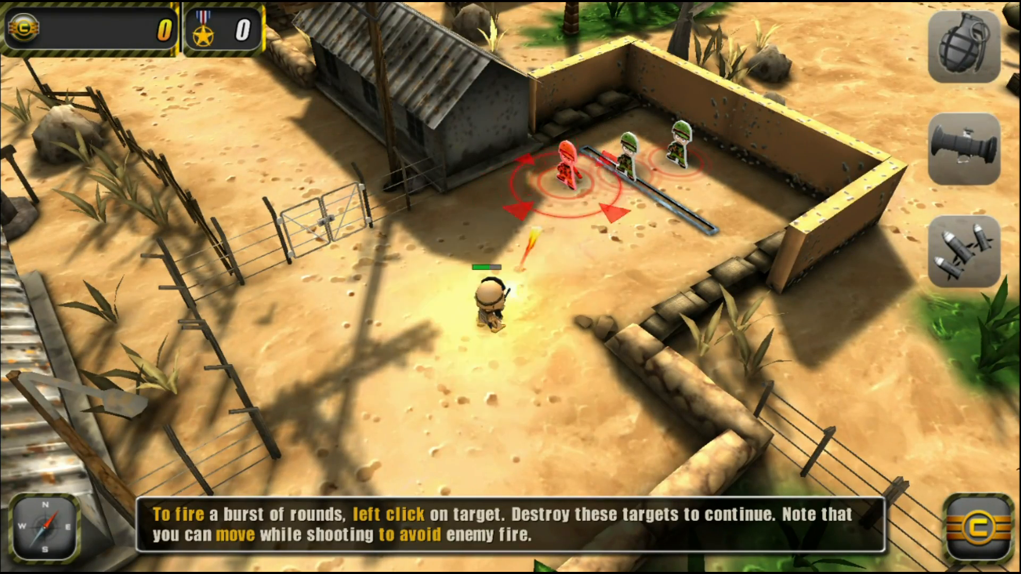
pyautogui.click(565, 166)
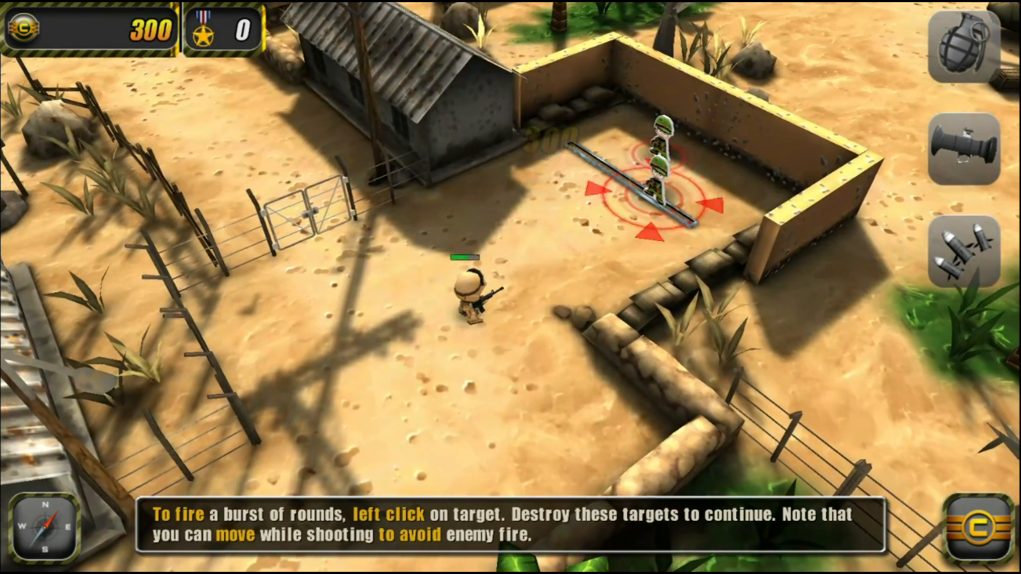
pyautogui.click(657, 169)
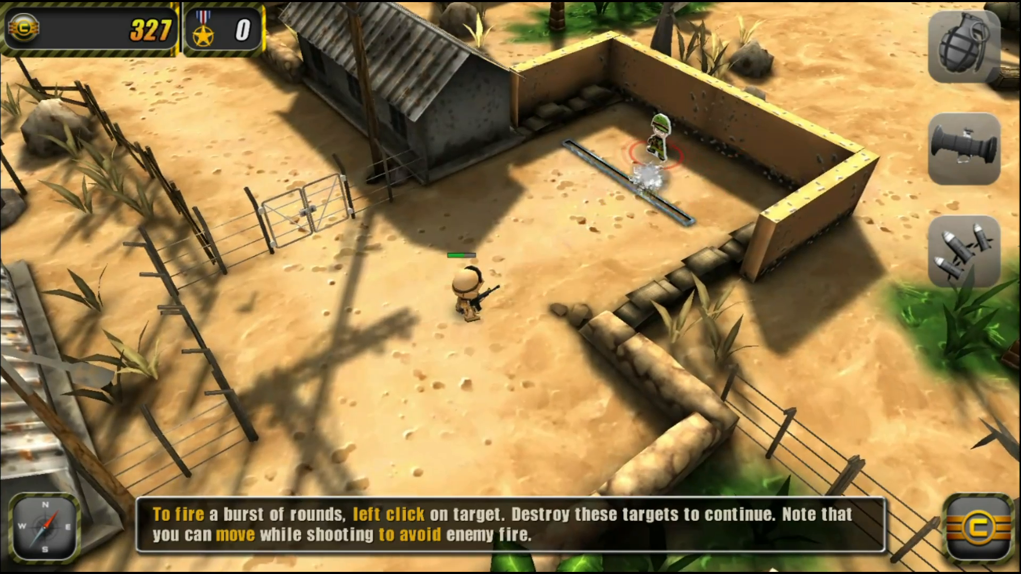
pyautogui.click(655, 140)
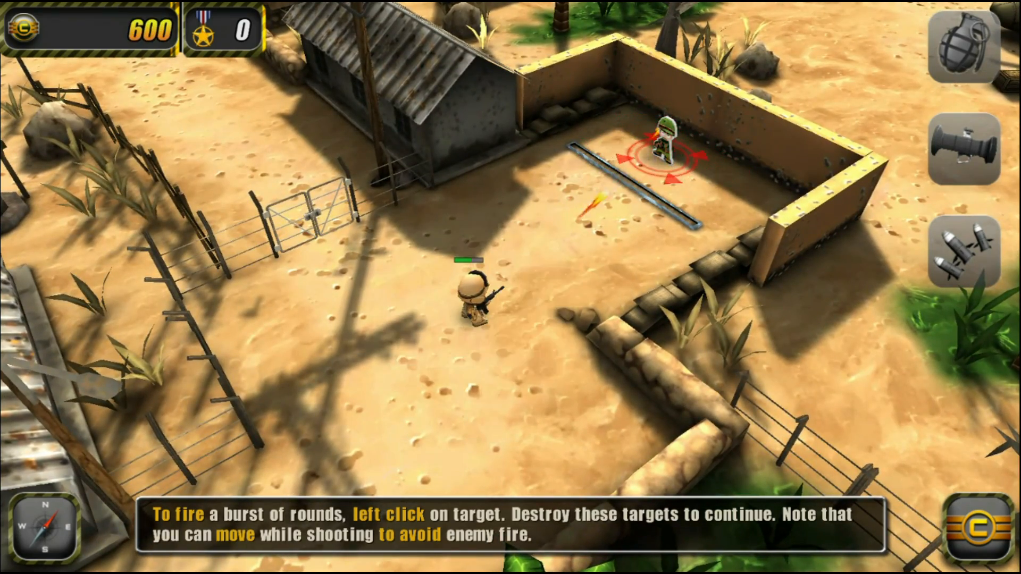
pyautogui.click(663, 144)
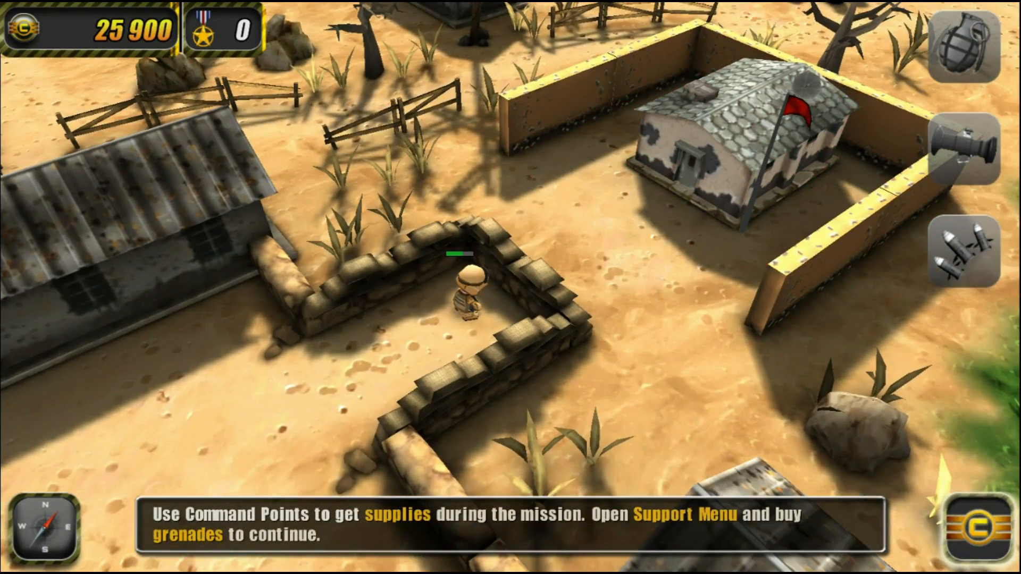
# - Buy the grenade pack from the Support Menu supplies
pyautogui.click(966, 527)
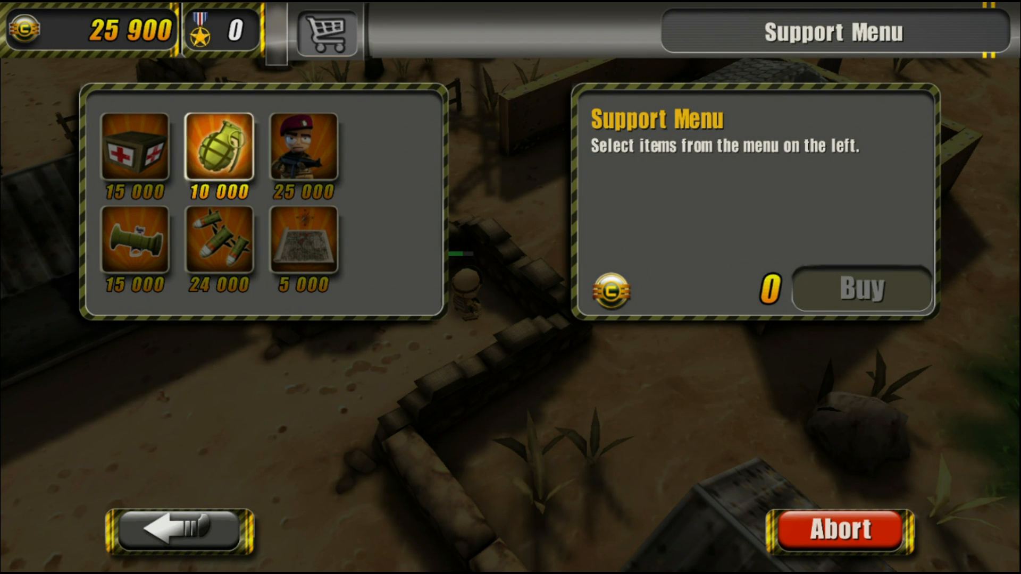
pyautogui.click(220, 149)
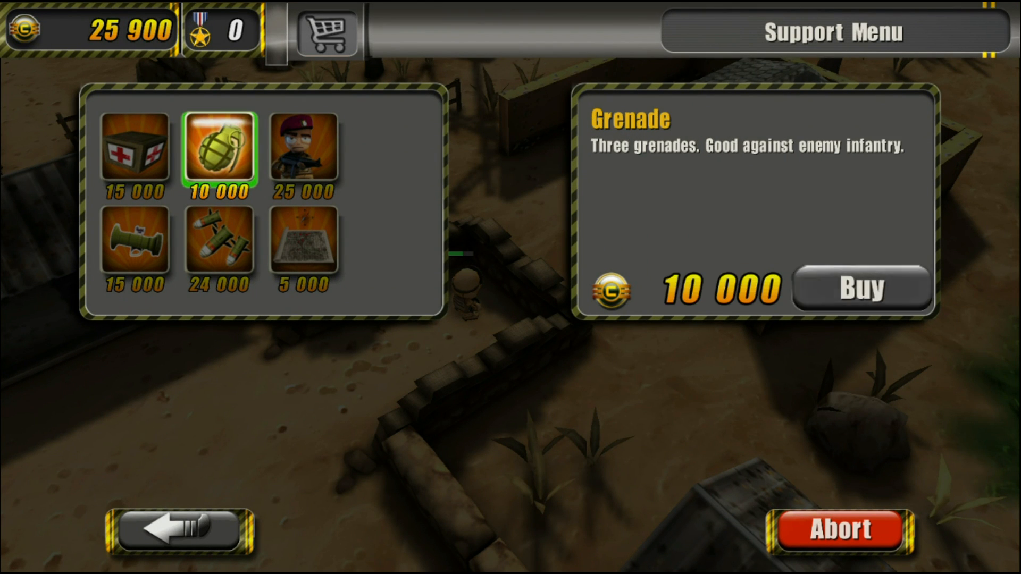
pyautogui.click(861, 287)
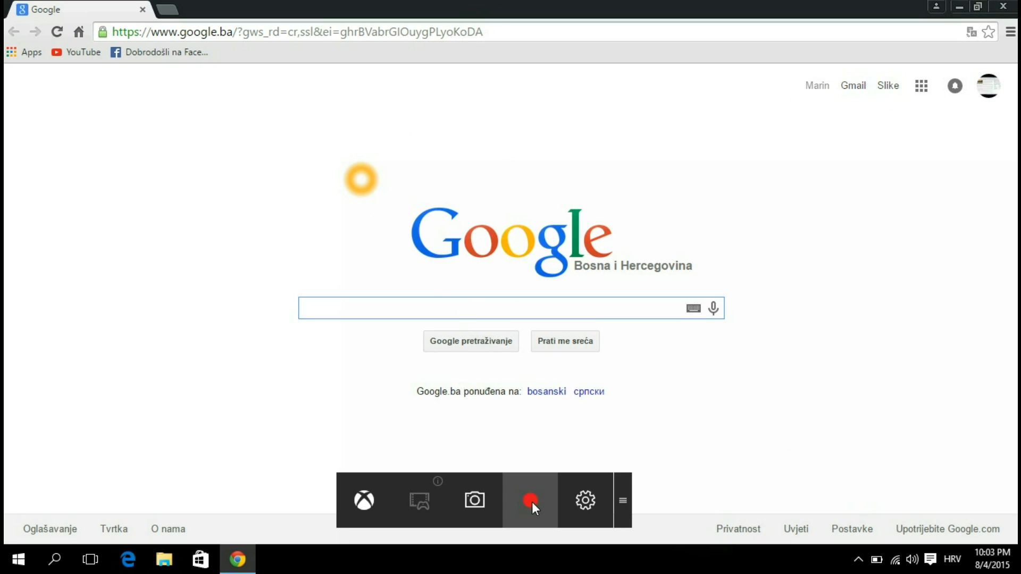
# - Close Chrome with the Game bar open to return to the bare desktop
pyautogui.click(531, 500)
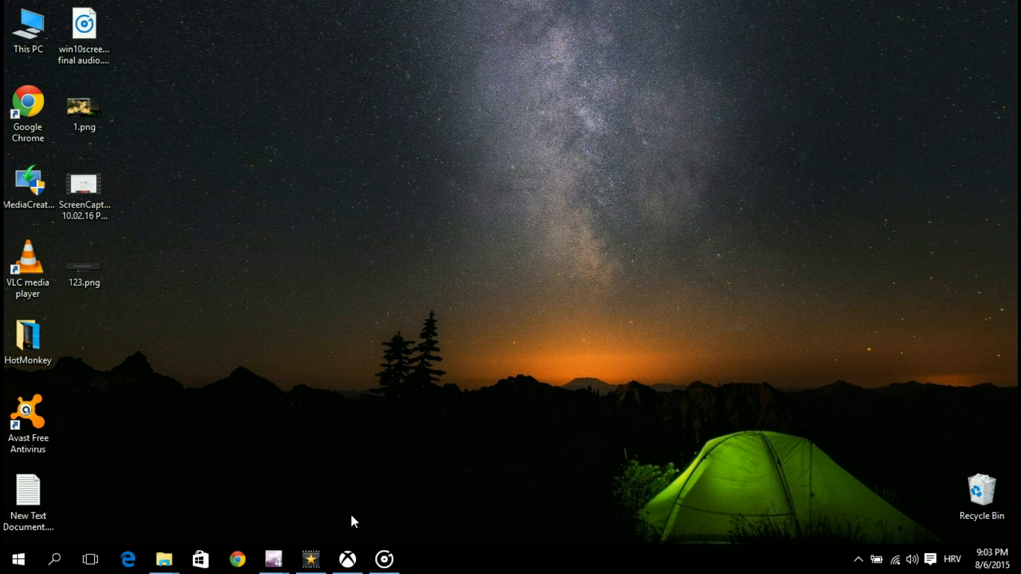
# - Go to the Game DVR page of the Xbox app settings
pyautogui.click(347, 560)
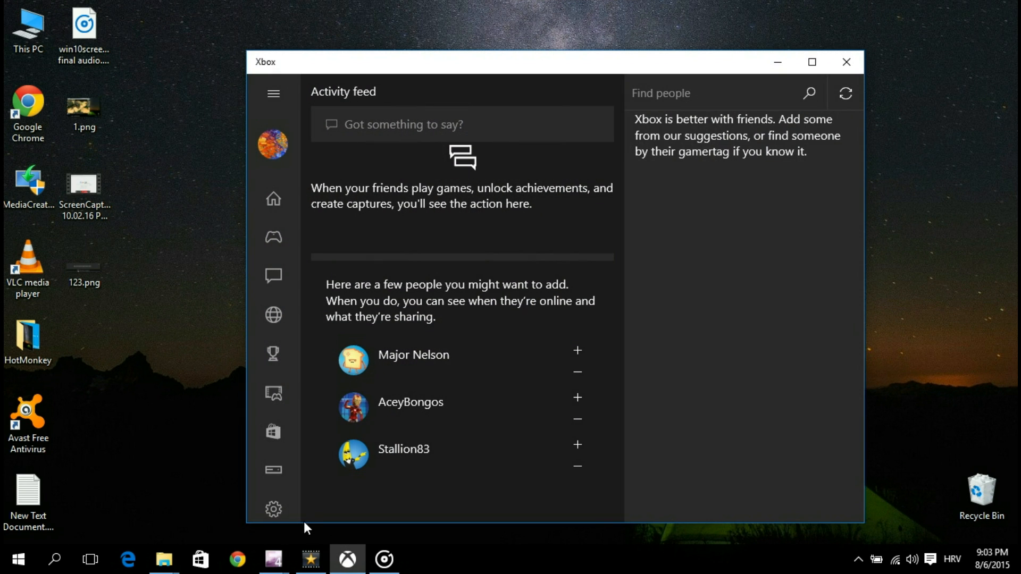
pyautogui.click(273, 510)
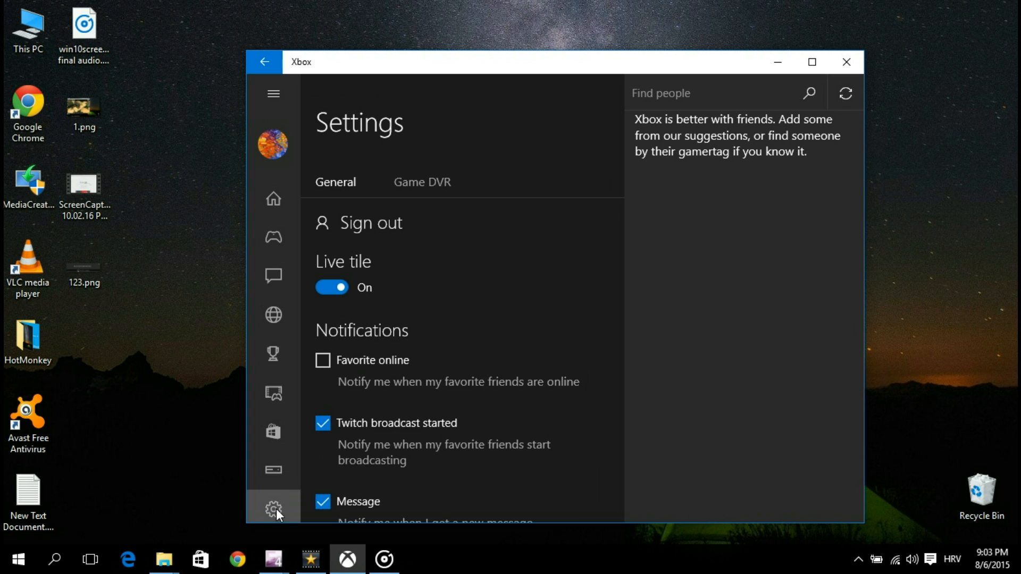
pyautogui.click(421, 182)
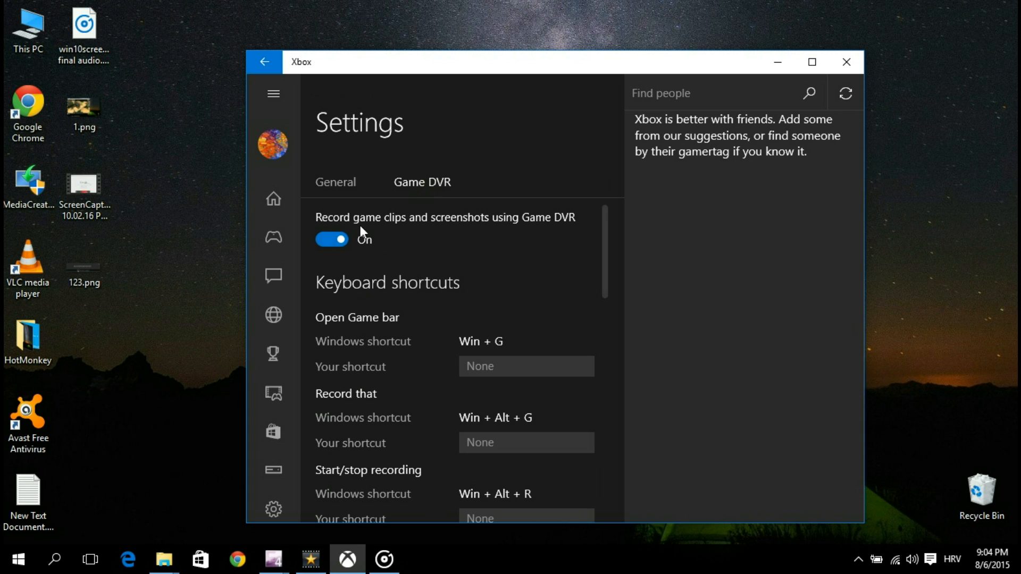
# - Toggle clip and screenshot recording off and back on, then review capture location, encoding and audio options
pyautogui.click(331, 239)
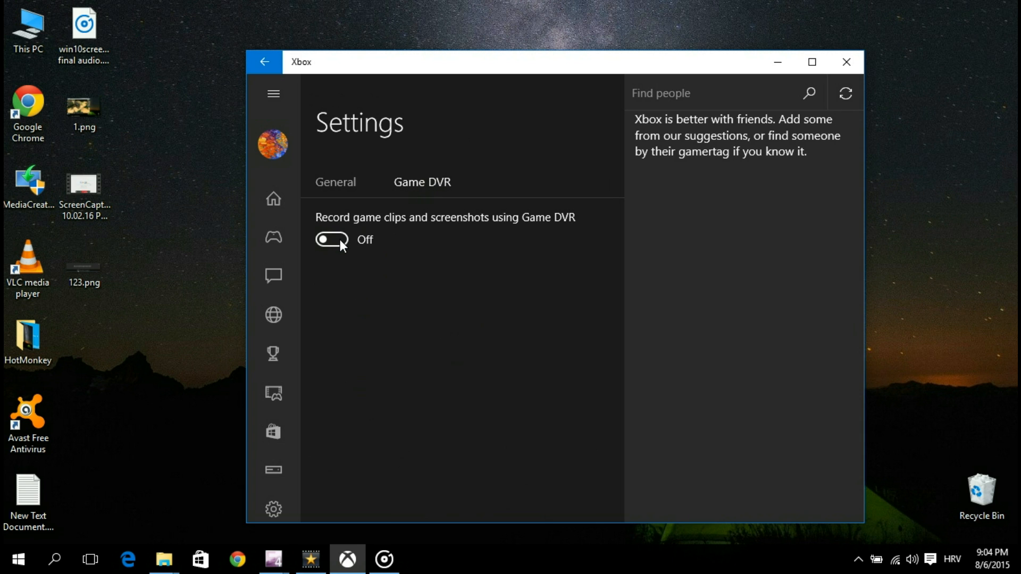
pyautogui.click(332, 240)
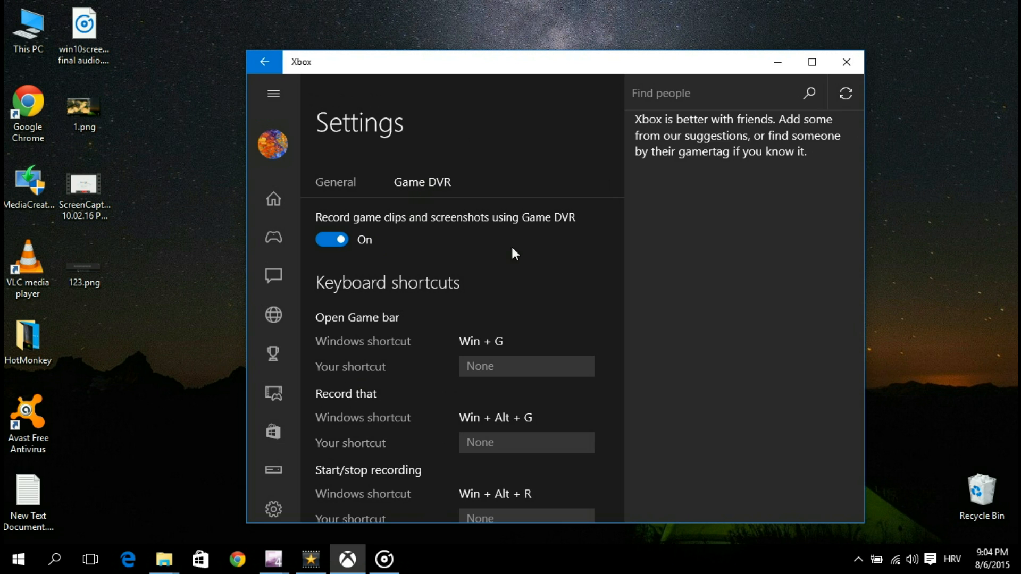
pyautogui.moveTo(819, 265)
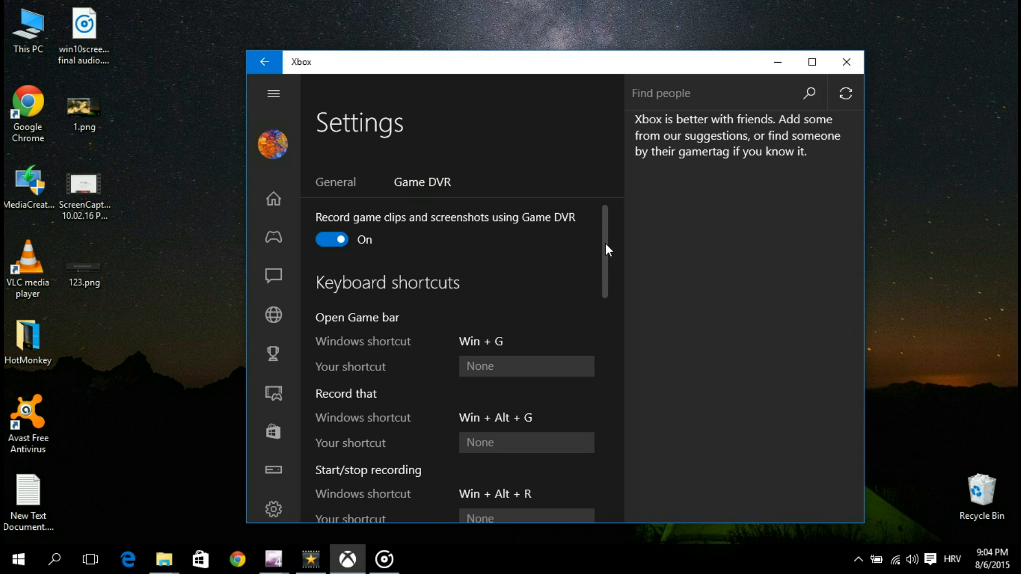
pyautogui.scroll(-3)
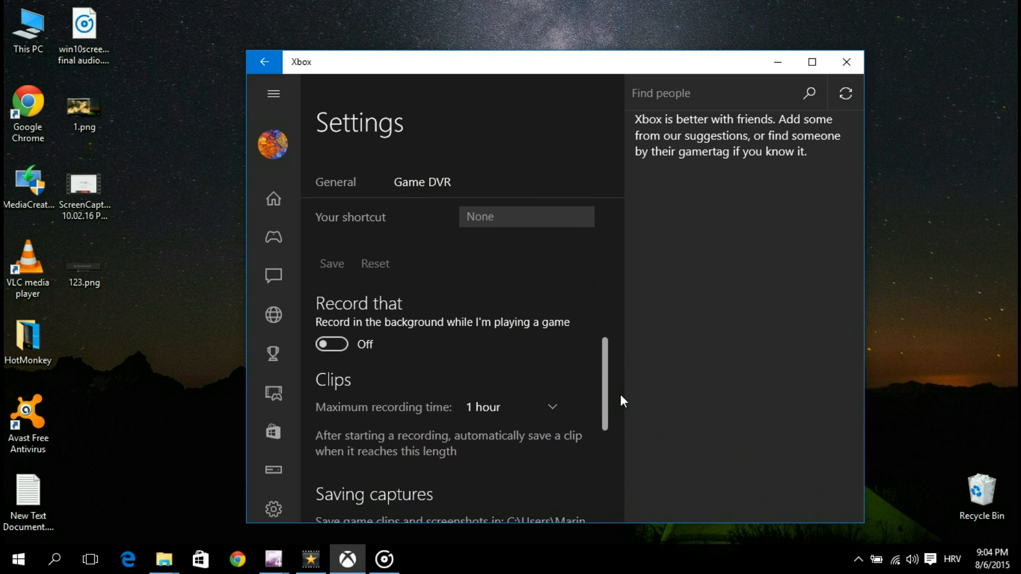
pyautogui.scroll(-3)
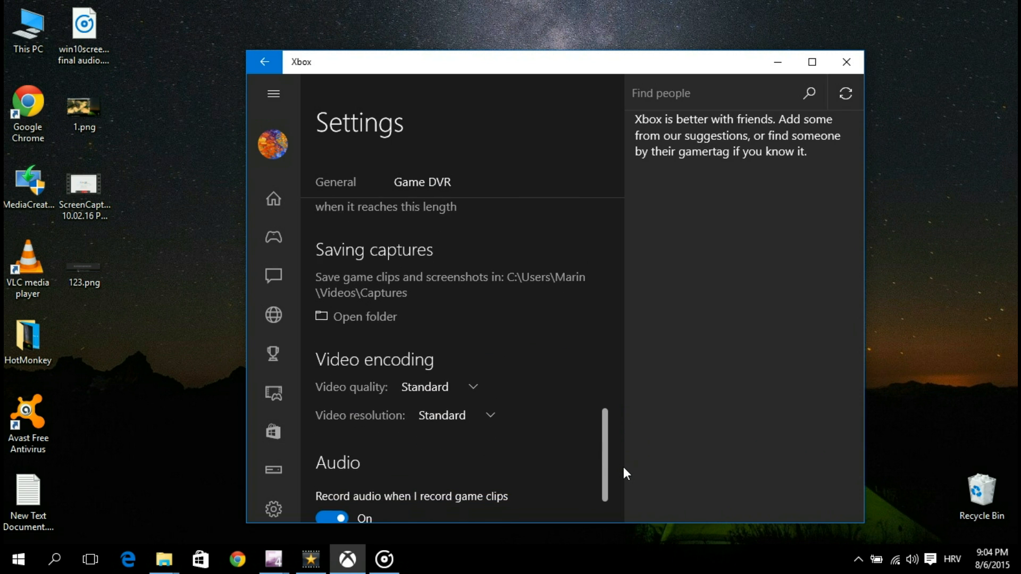